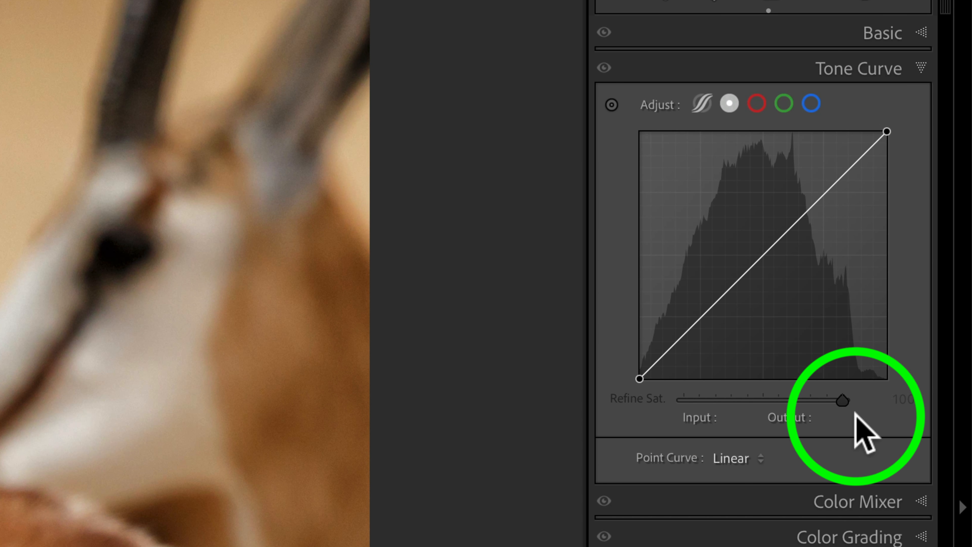
mouse_move(868, 428)
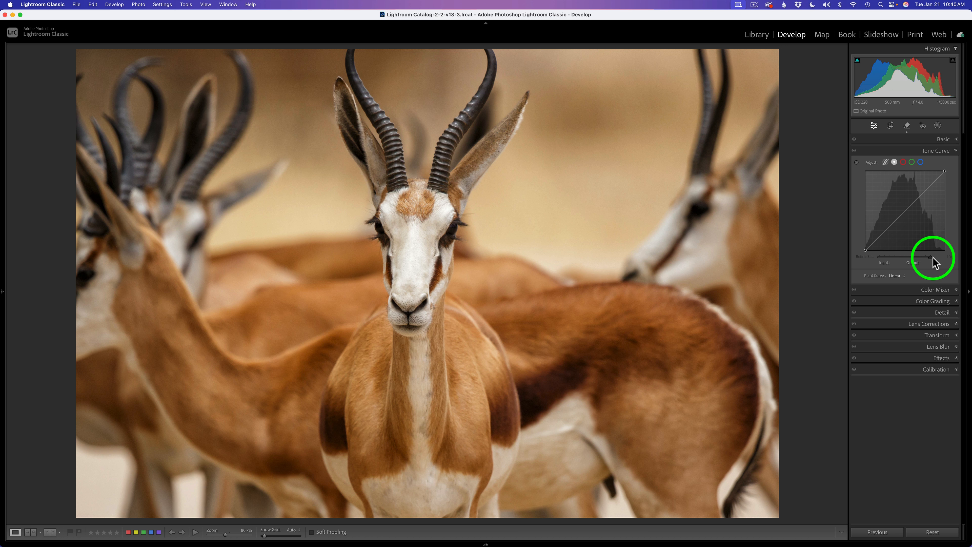
mouse_move(934, 261)
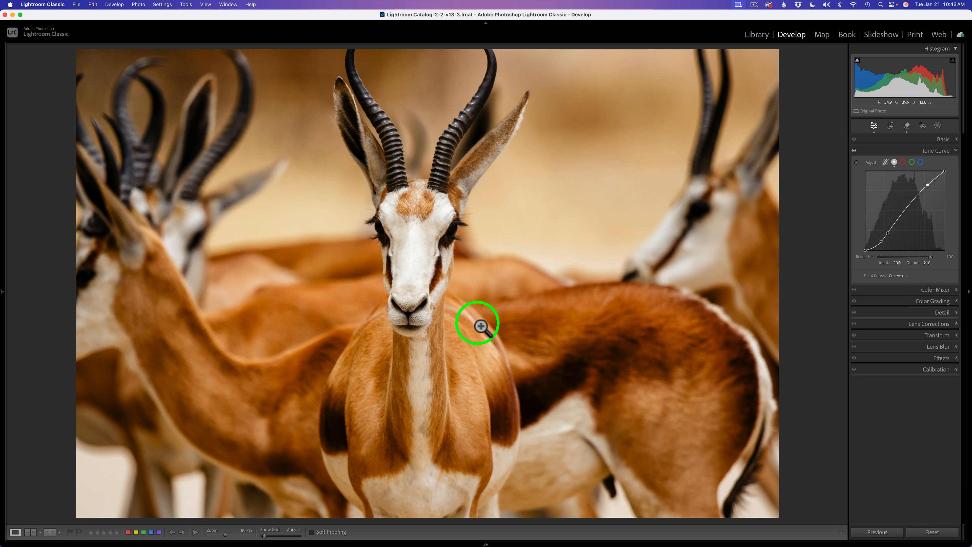
mouse_move(789, 275)
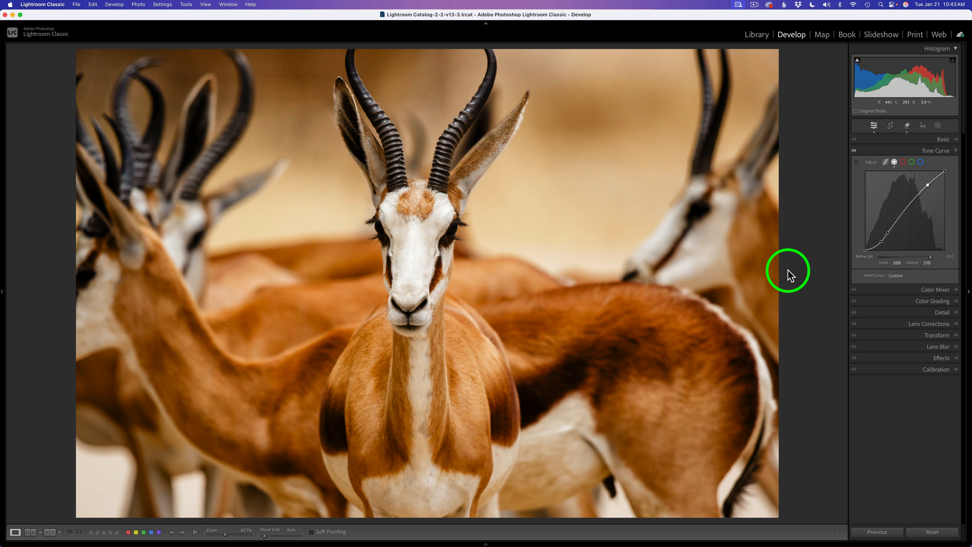
mouse_move(867, 260)
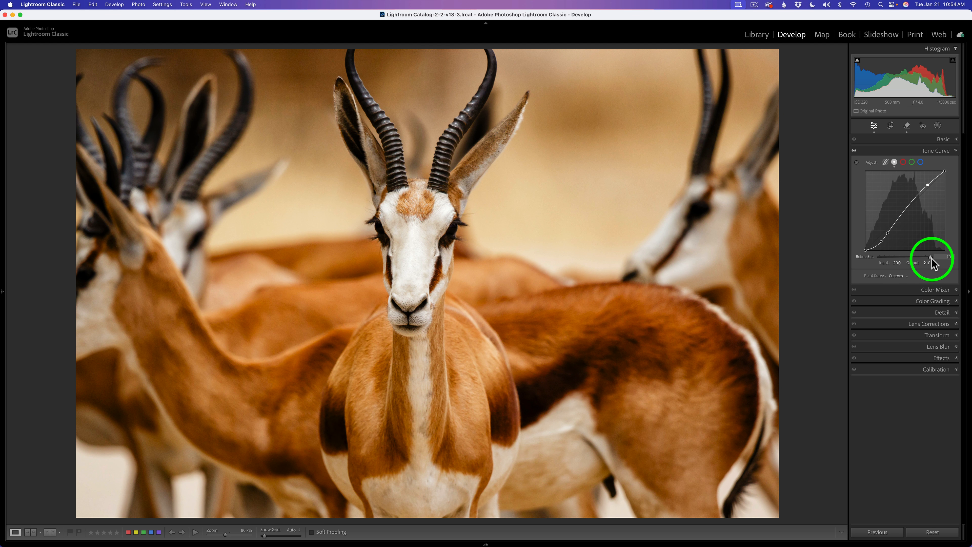
mouse_move(933, 259)
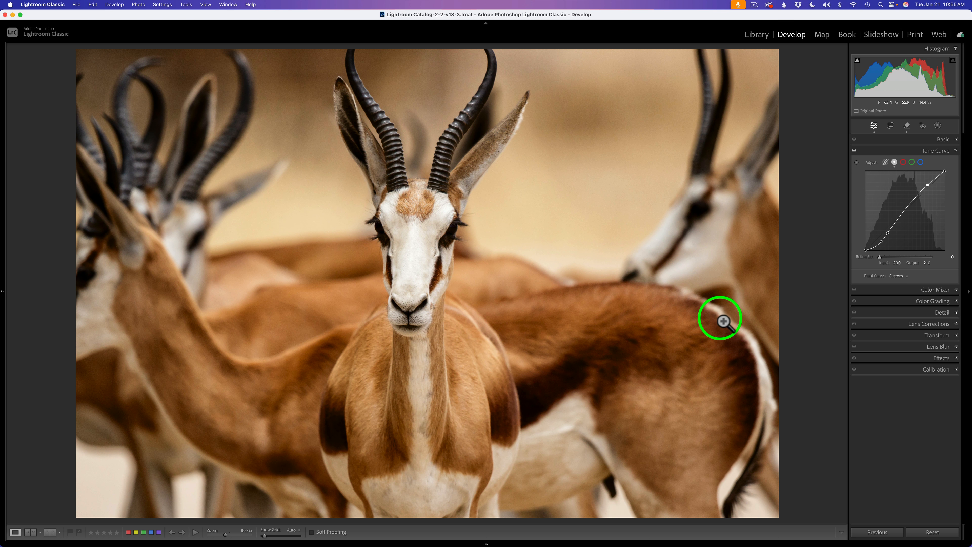
mouse_move(884, 258)
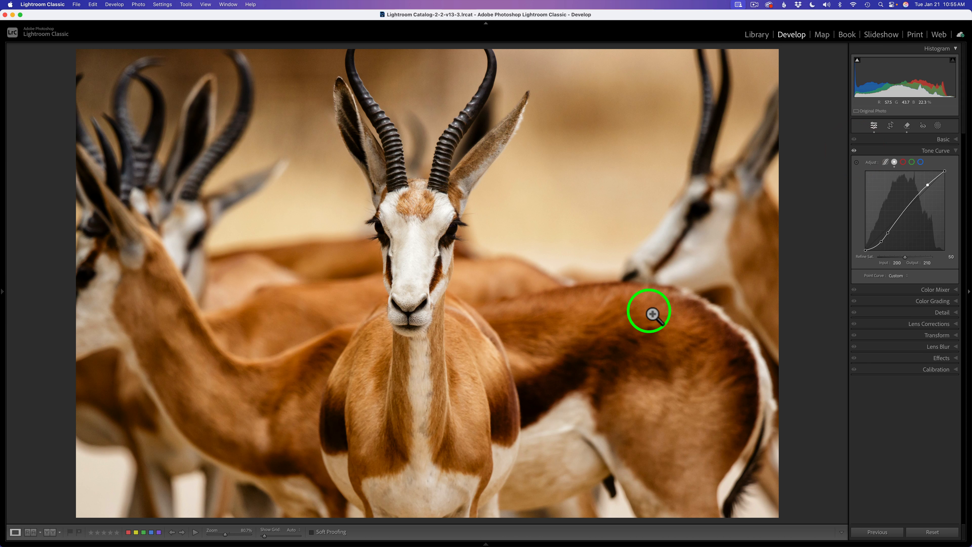
mouse_move(929, 258)
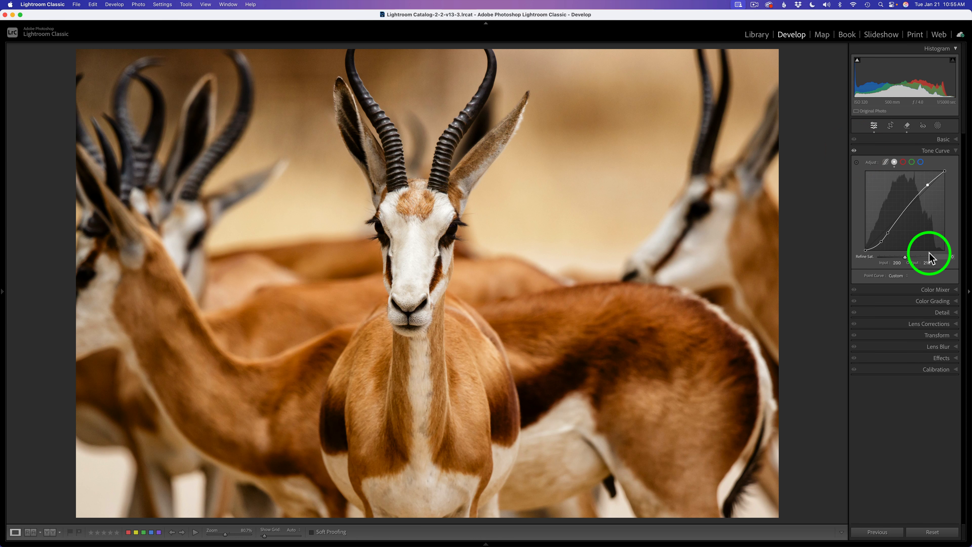
mouse_move(908, 260)
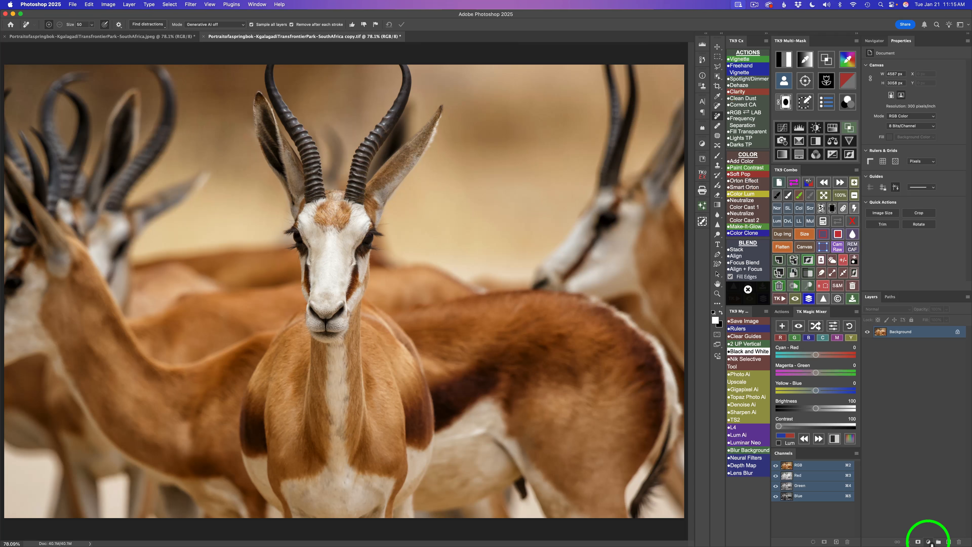
Step: Add a Curves adjustment layer over the background and apply the Strong Contrast (RGB) preset
left_click(919, 542)
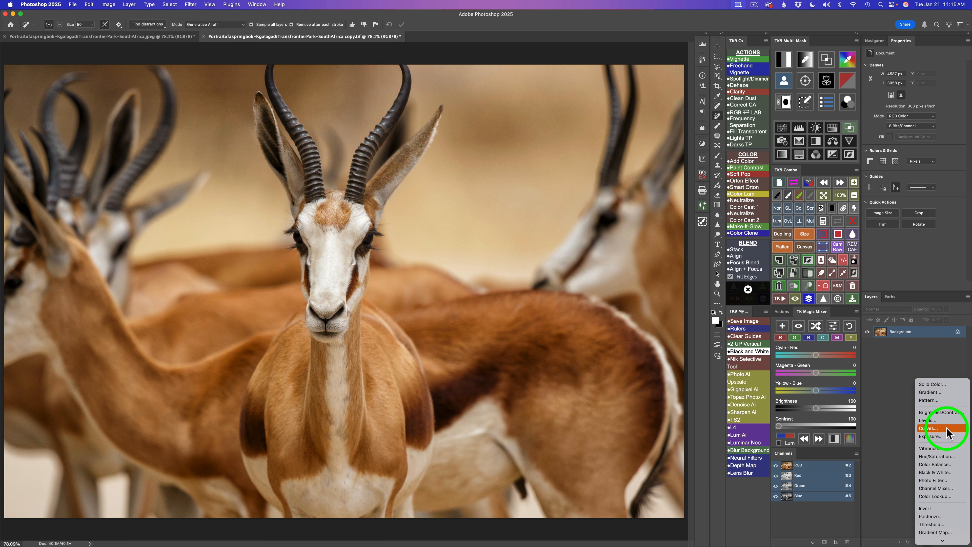
left_click(929, 428)
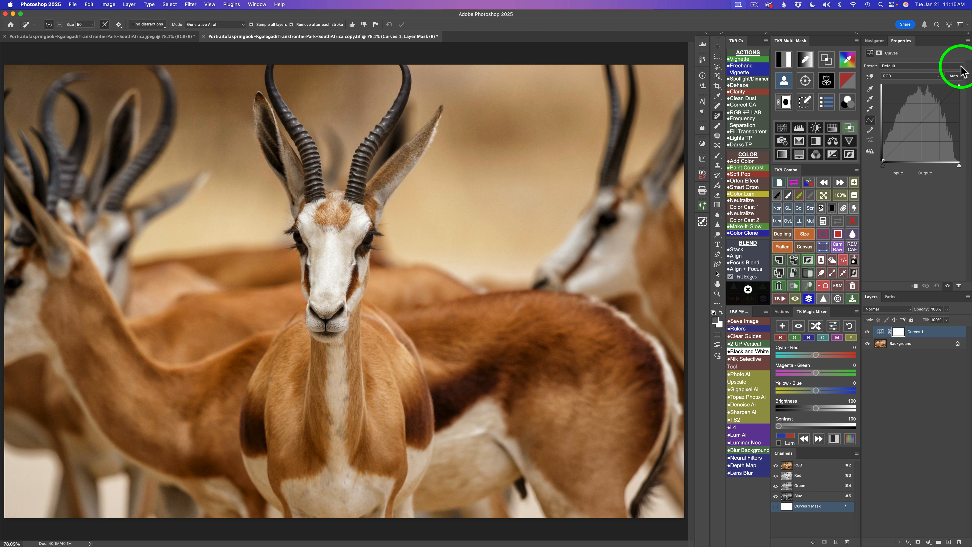
left_click(907, 66)
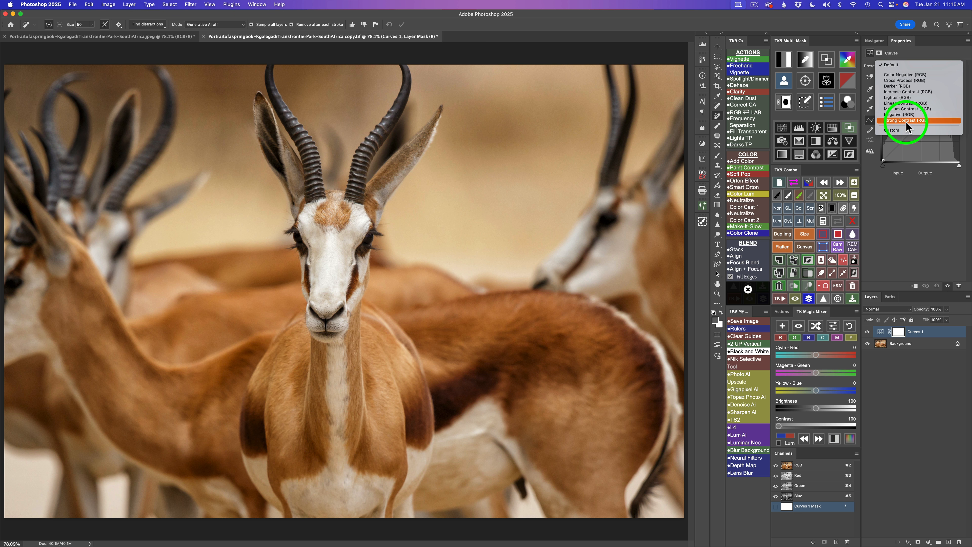
left_click(906, 120)
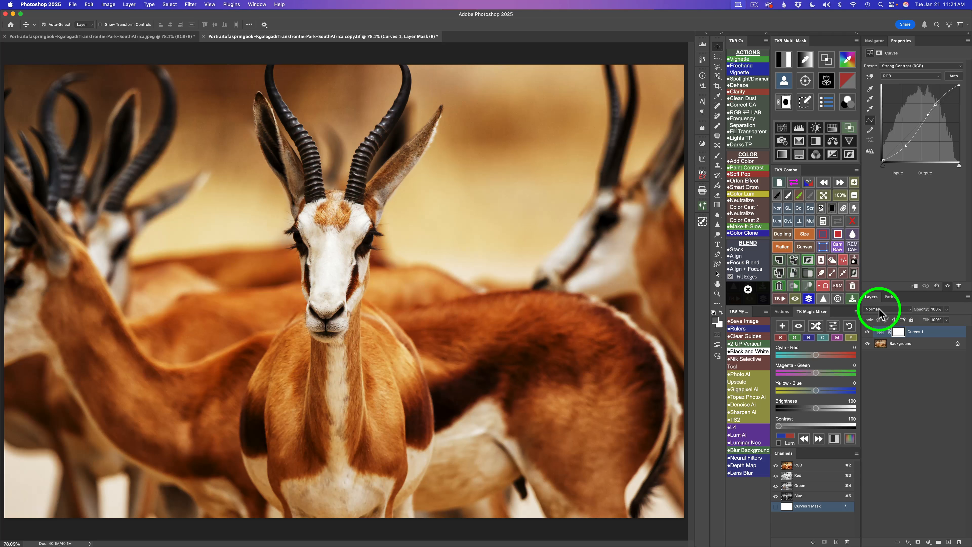
Step: Change the Curves 1 layer's blend mode from Normal to Luminosity
left_click(880, 309)
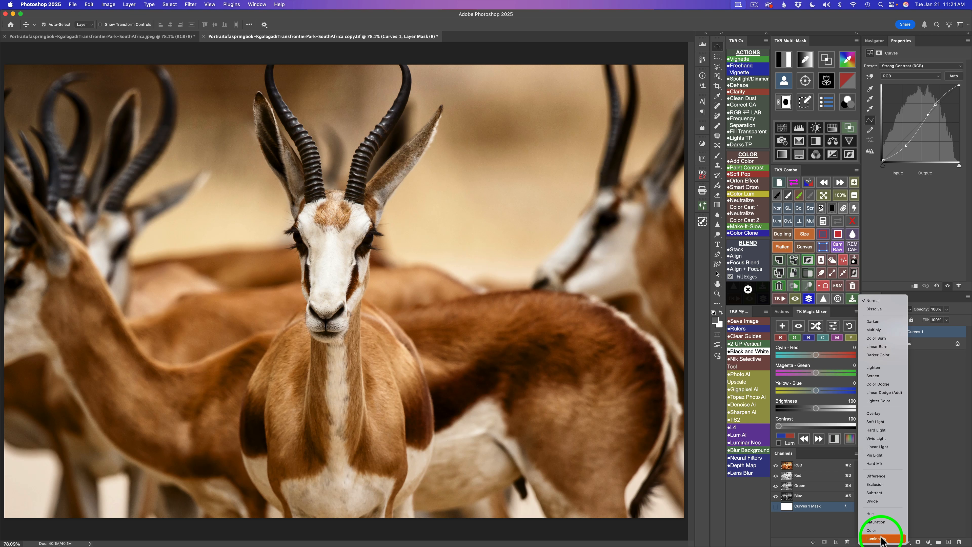
left_click(875, 538)
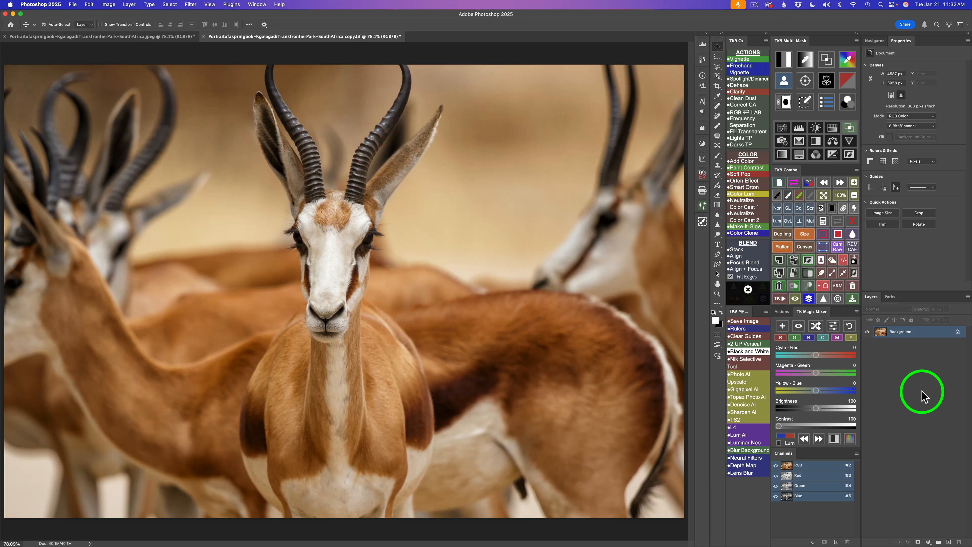
mouse_move(931, 536)
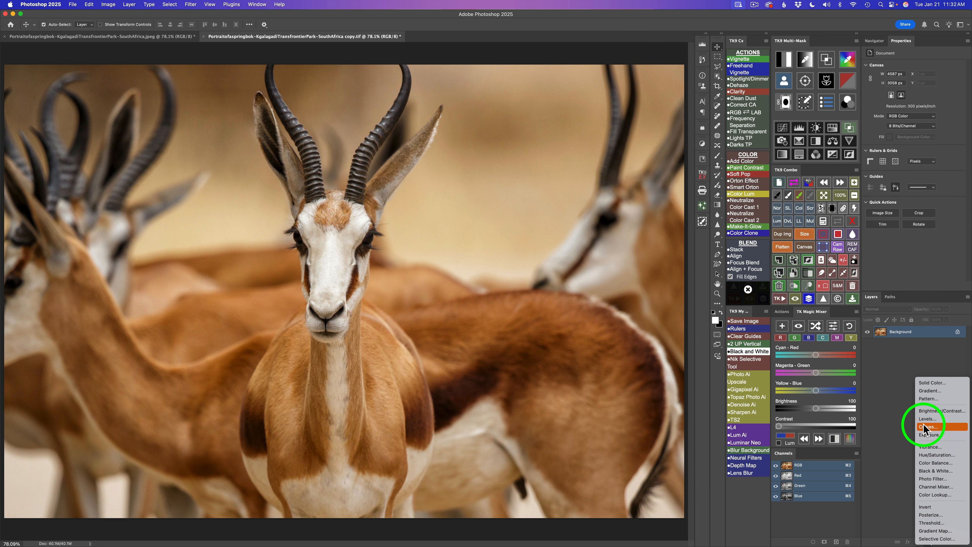
Step: Re-add a Strong Contrast Curves layer at 50% opacity and select it for duplicating
left_click(927, 427)
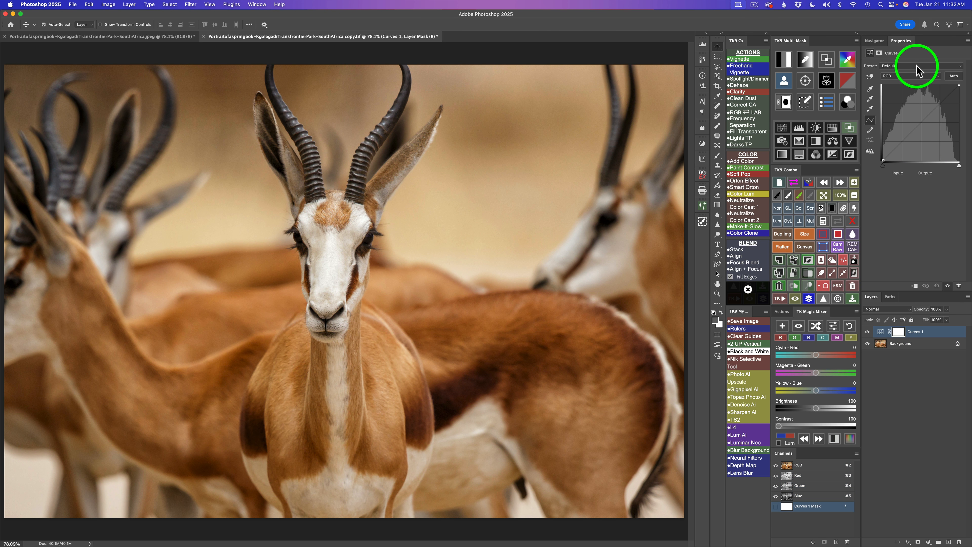
mouse_move(923, 70)
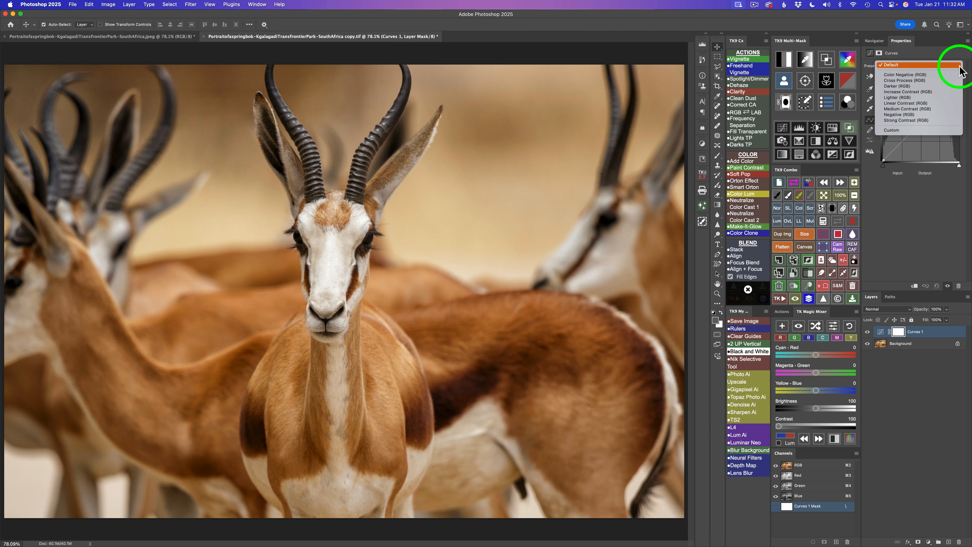
mouse_move(924, 122)
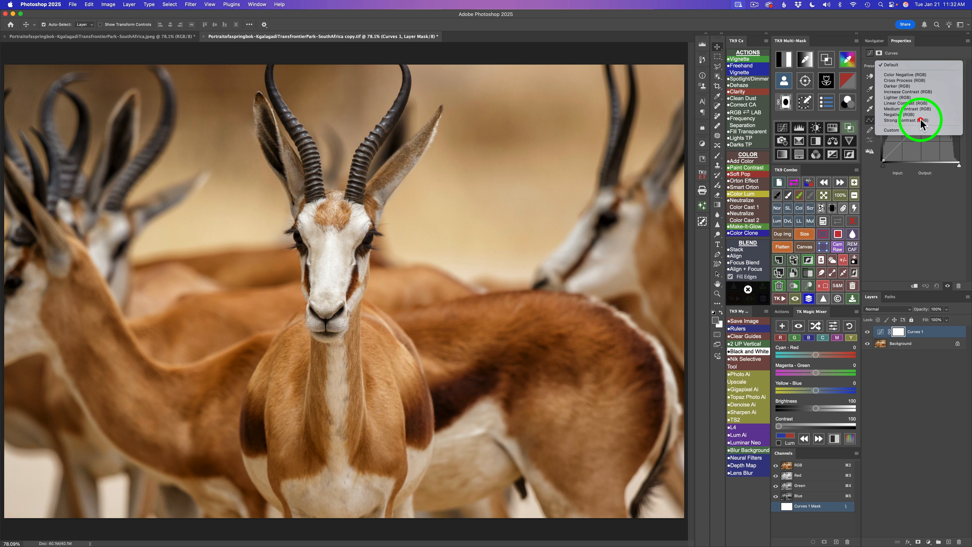
left_click(912, 120)
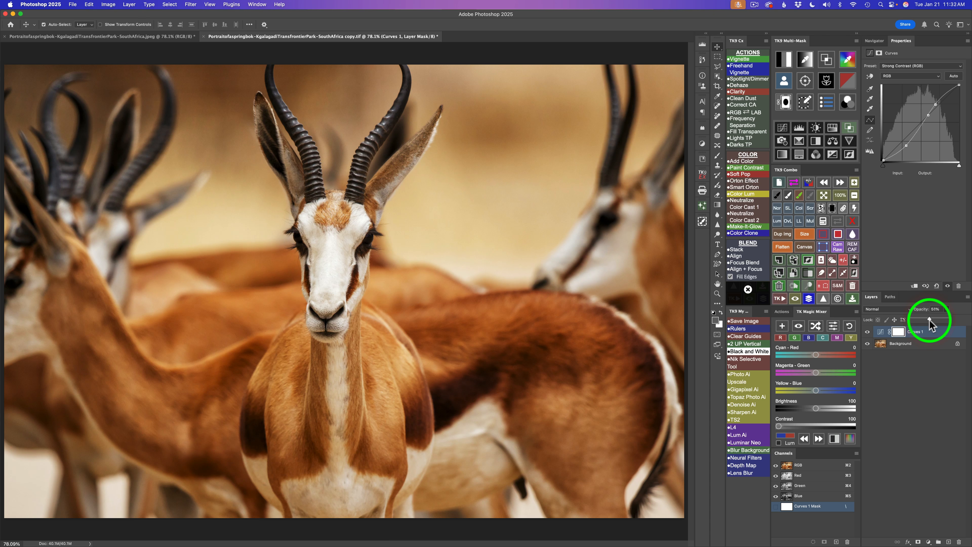
left_click(914, 332)
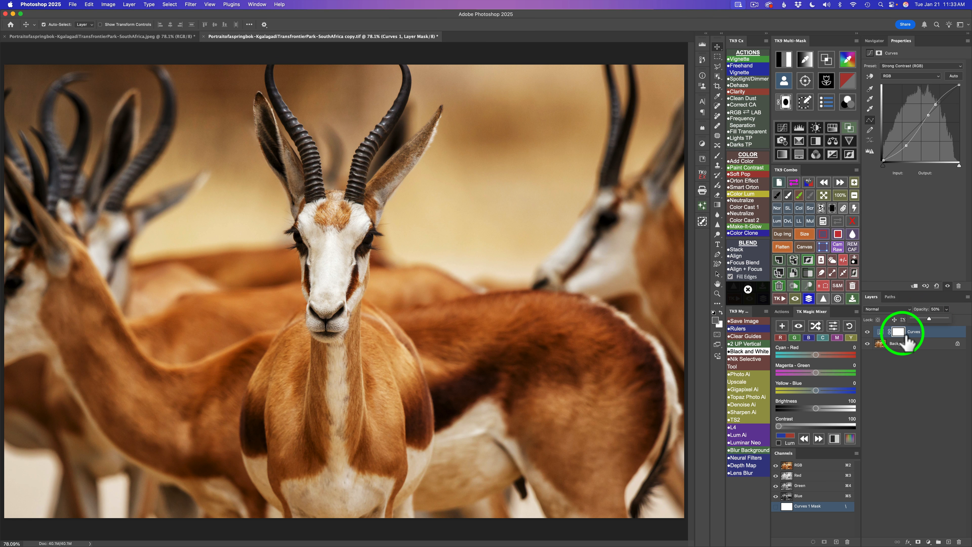
mouse_move(915, 400)
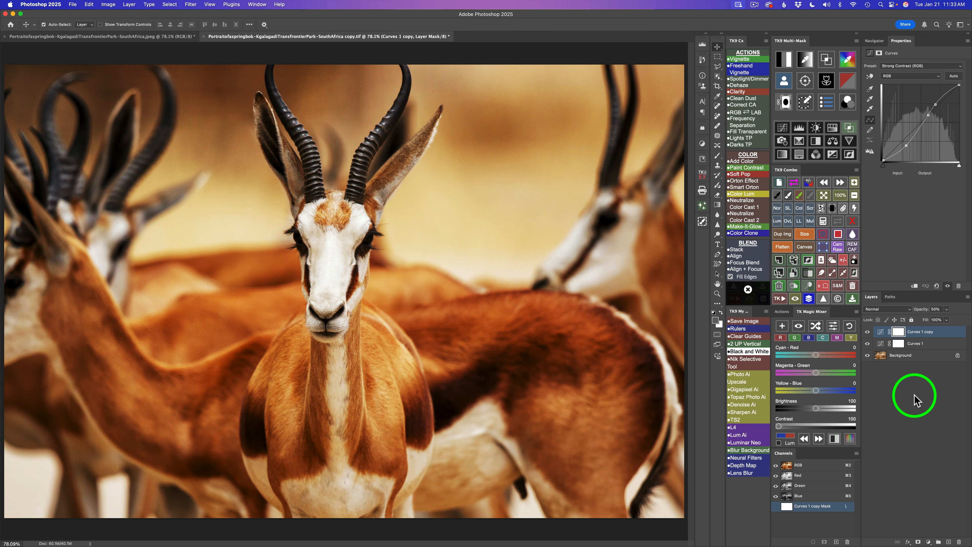
mouse_move(900, 348)
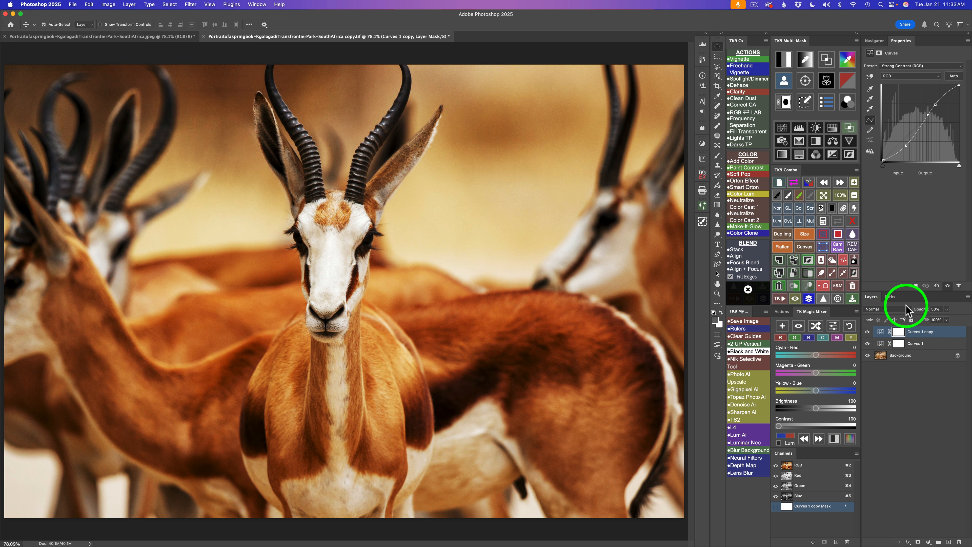
Step: Blend the Curves 1 copy layer as Luminosity at 75% opacity
left_click(875, 309)
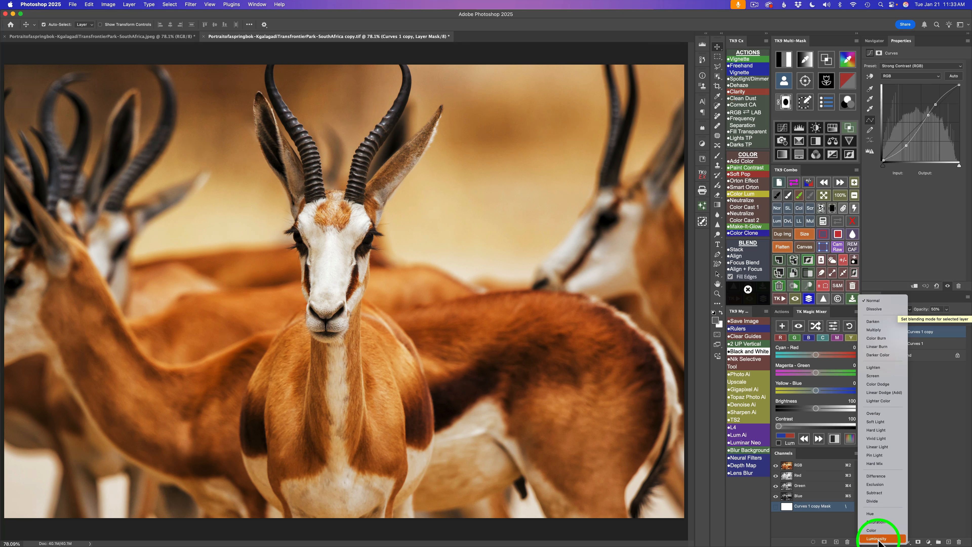
left_click(877, 539)
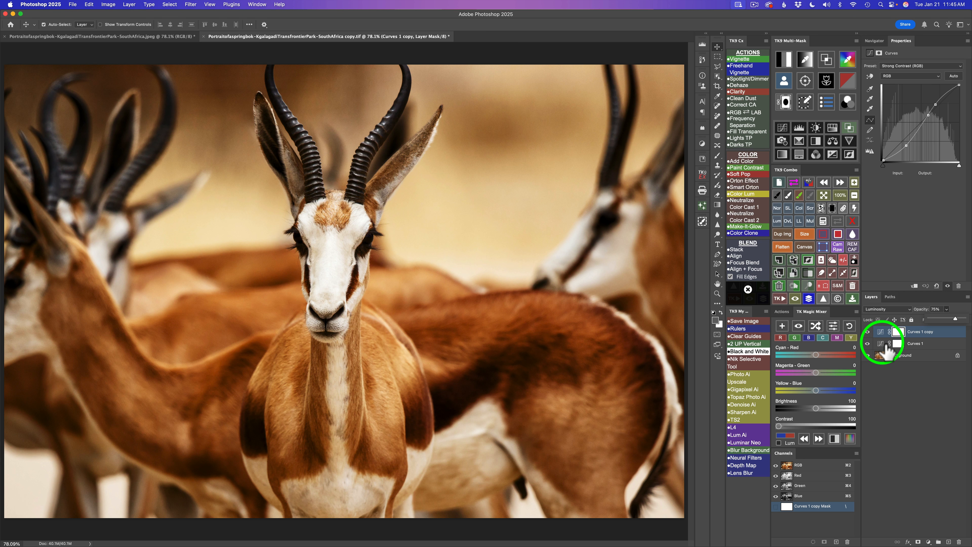
Step: Lower Curves 1 to 25% opacity and confirm the Luminosity copy stays at 75%
left_click(918, 343)
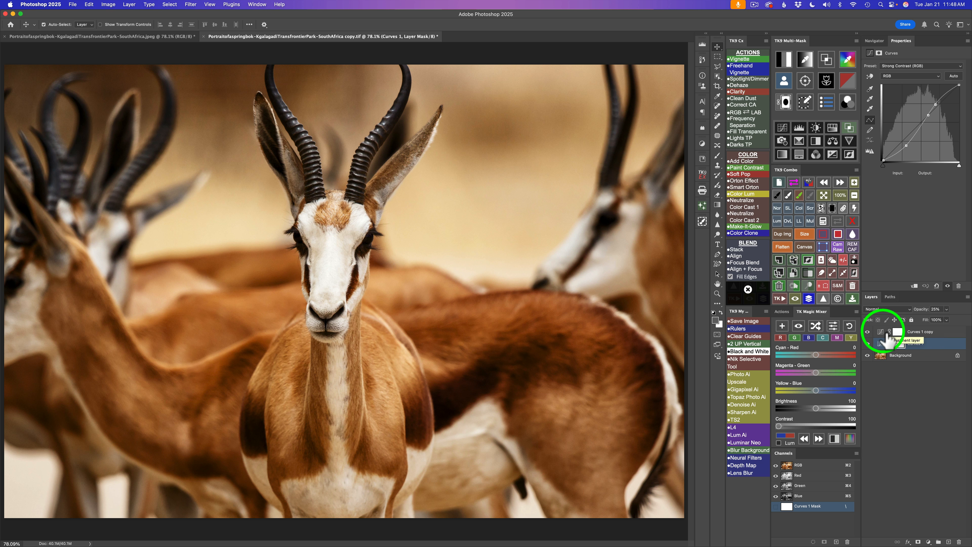
left_click(912, 332)
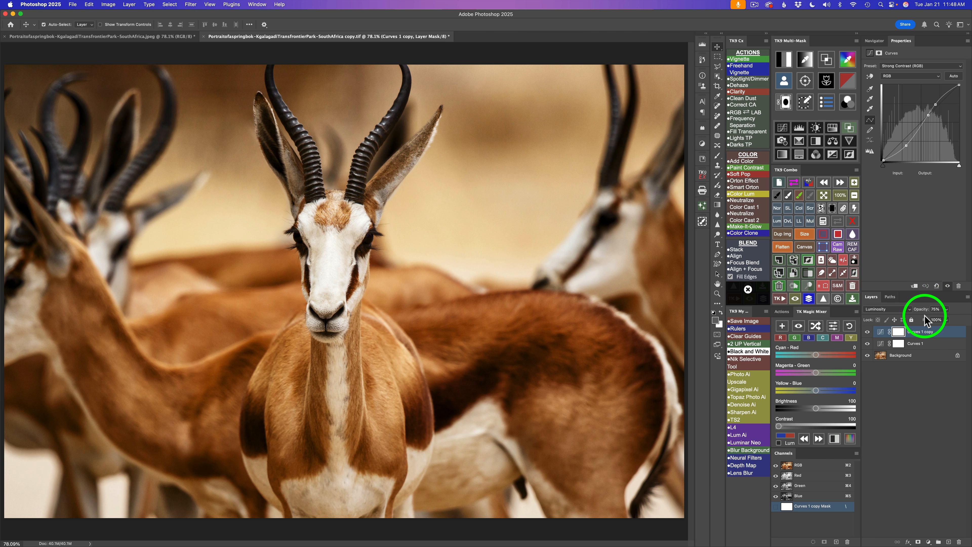
left_click(914, 343)
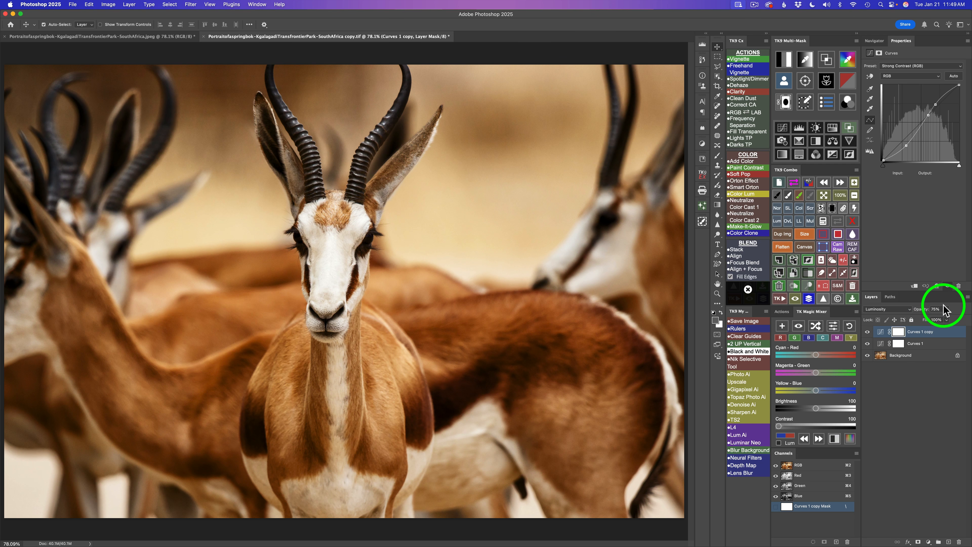
mouse_move(891, 320)
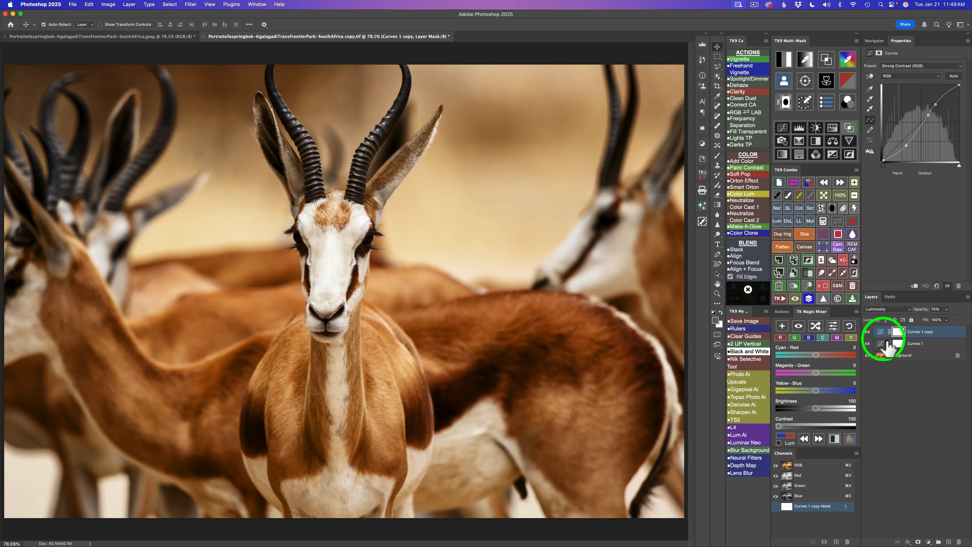
mouse_move(889, 344)
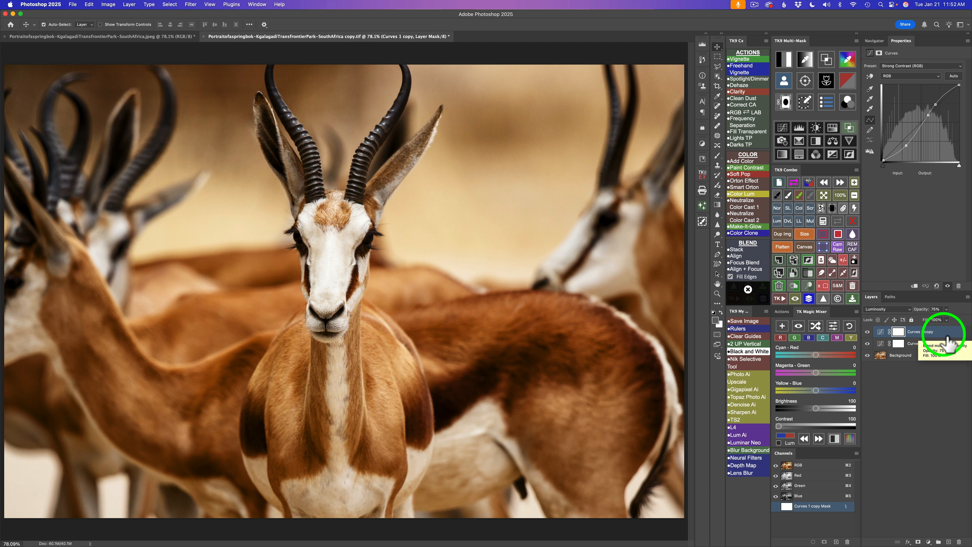
mouse_move(943, 341)
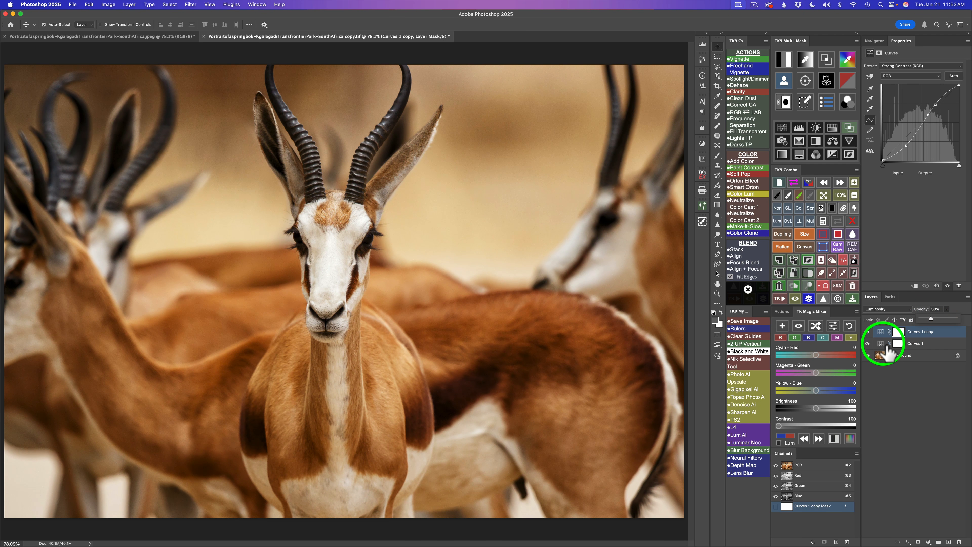
Step: Set Curves 1 to 70% opacity and the Luminosity copy to 30%
left_click(918, 343)
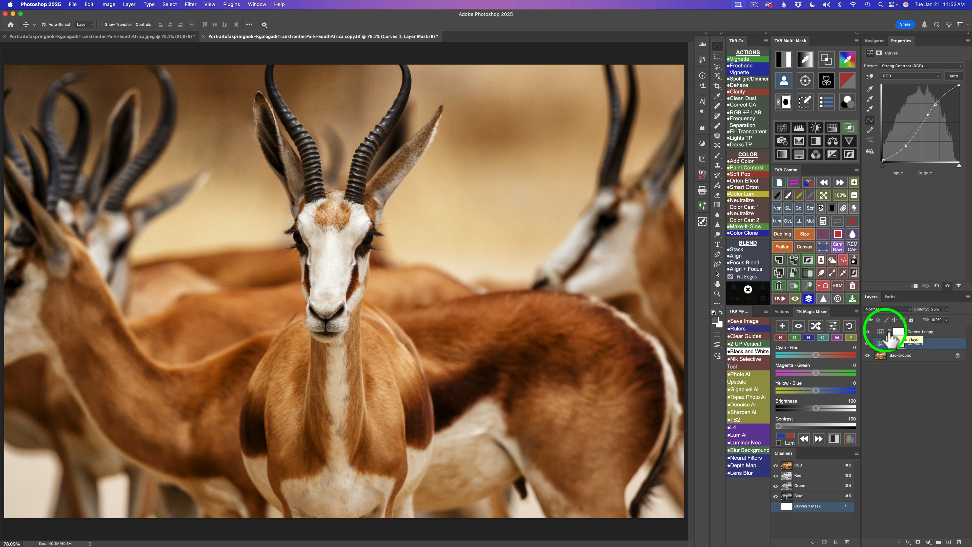
left_click(905, 343)
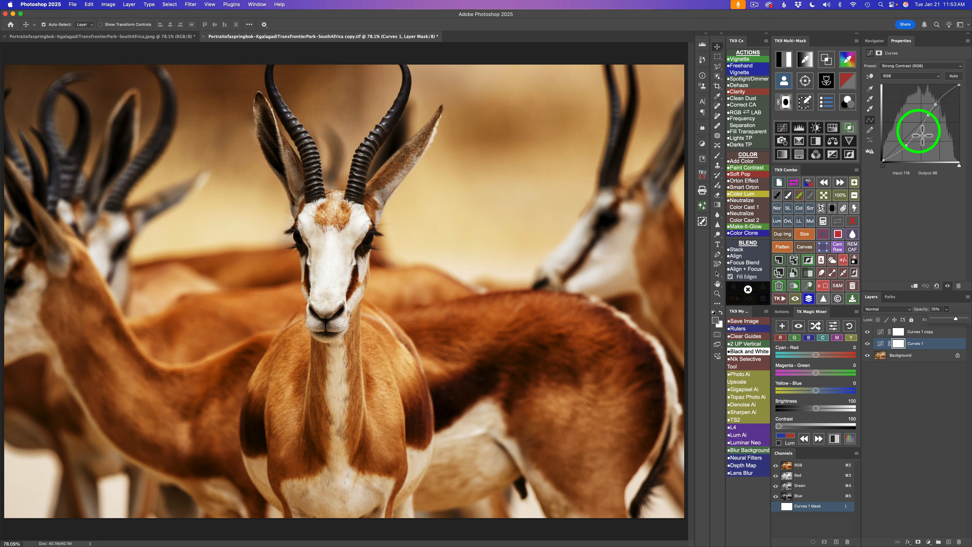
left_click(922, 332)
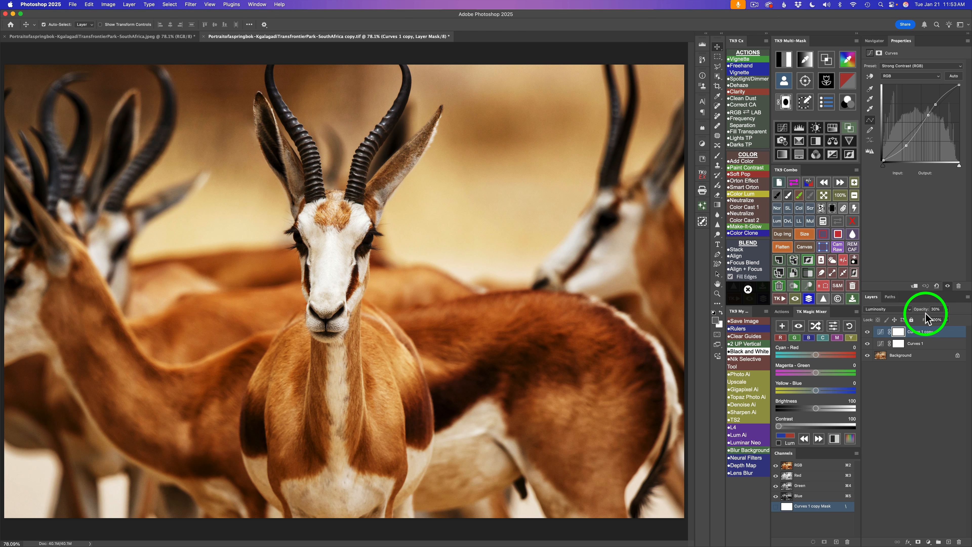
left_click(924, 342)
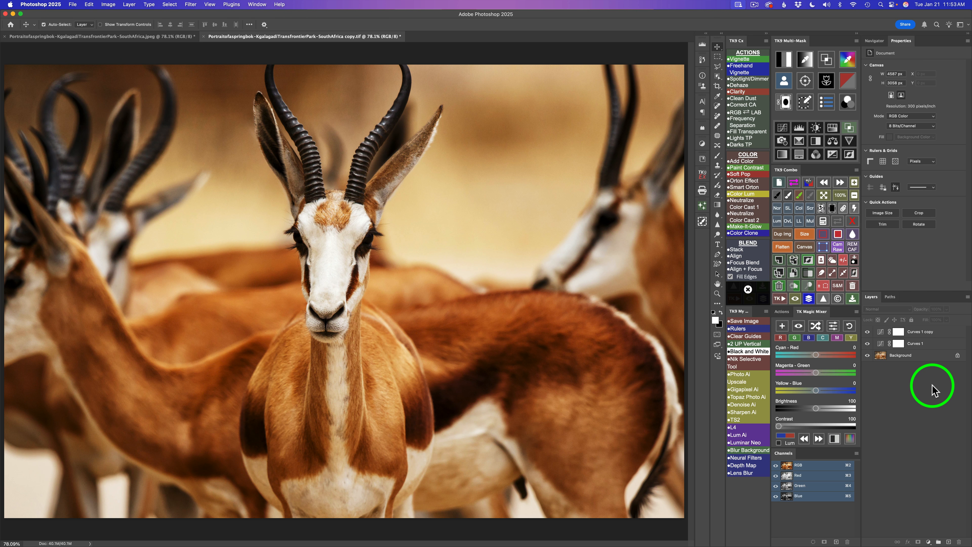
mouse_move(968, 431)
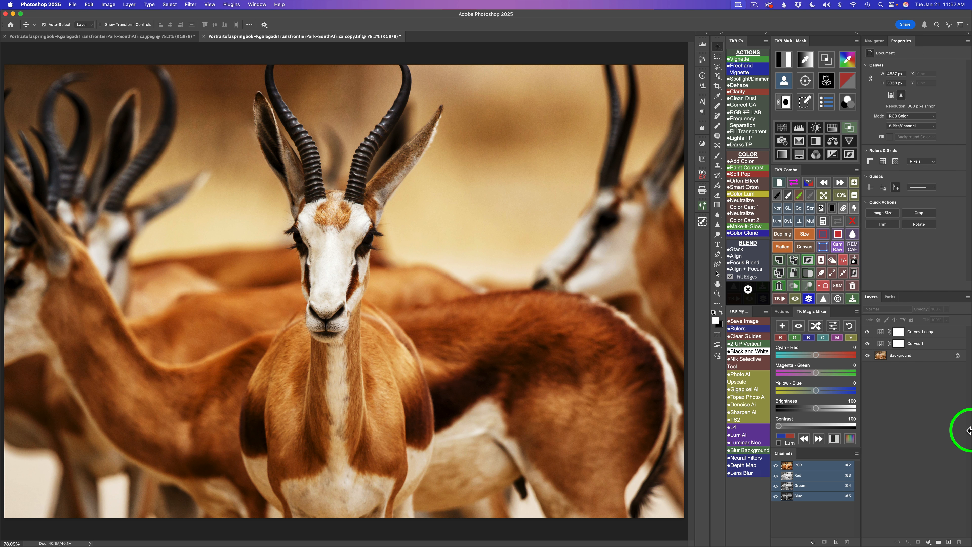
mouse_move(867, 514)
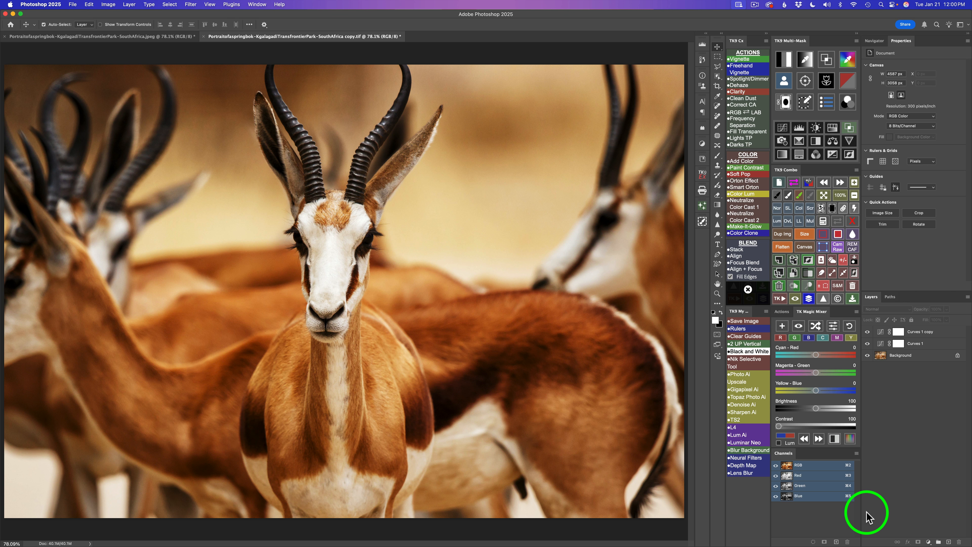